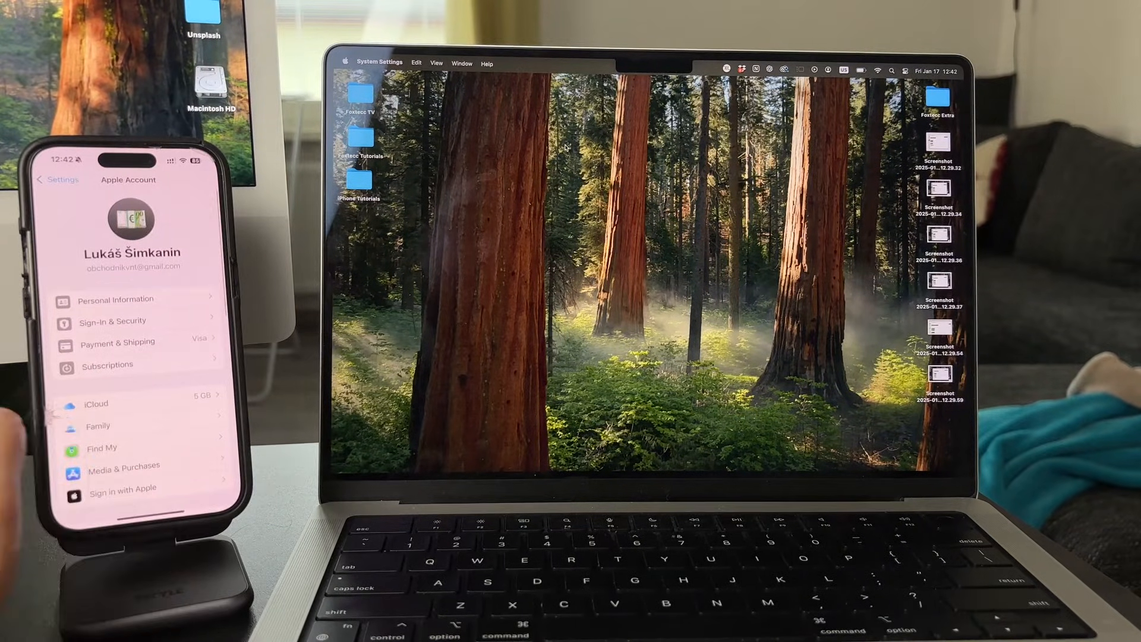
- Return to the main Settings list and bring the Apps list with Messages into view
left_click(49, 180)
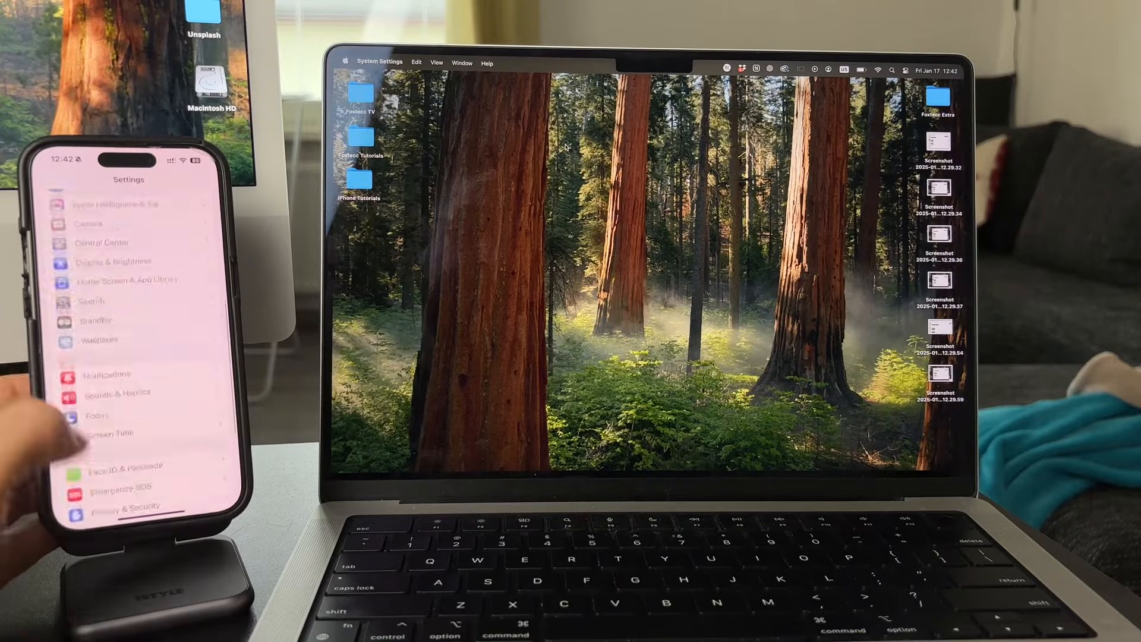
scroll("down", 3)
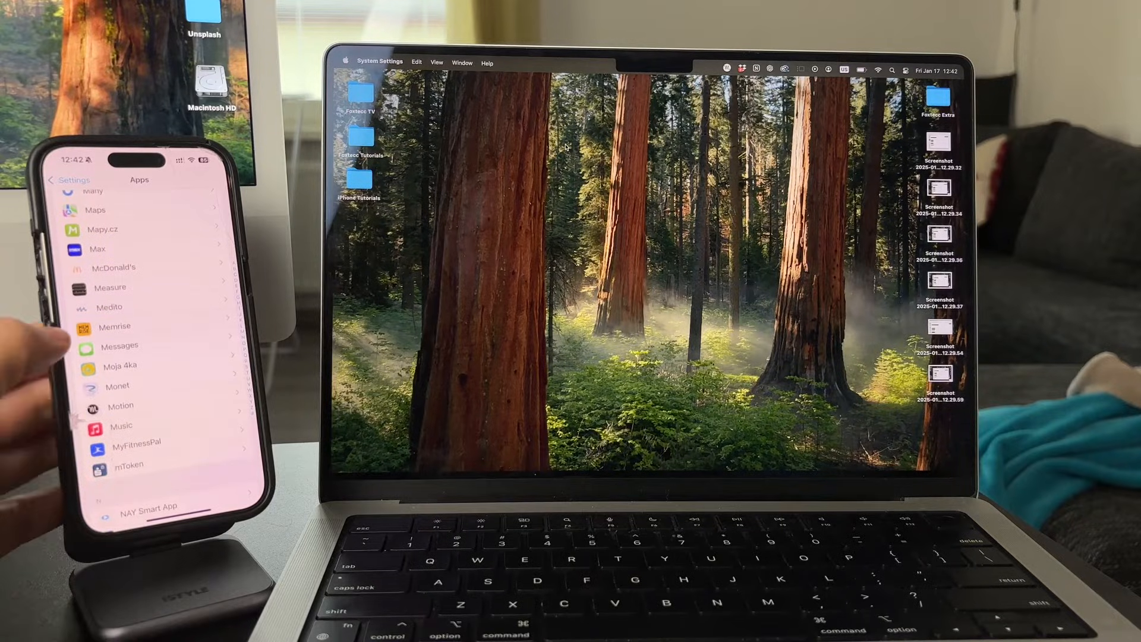
- In Messages' Text Message Forwarding, switch off forwarding to the iMac
left_click(119, 344)
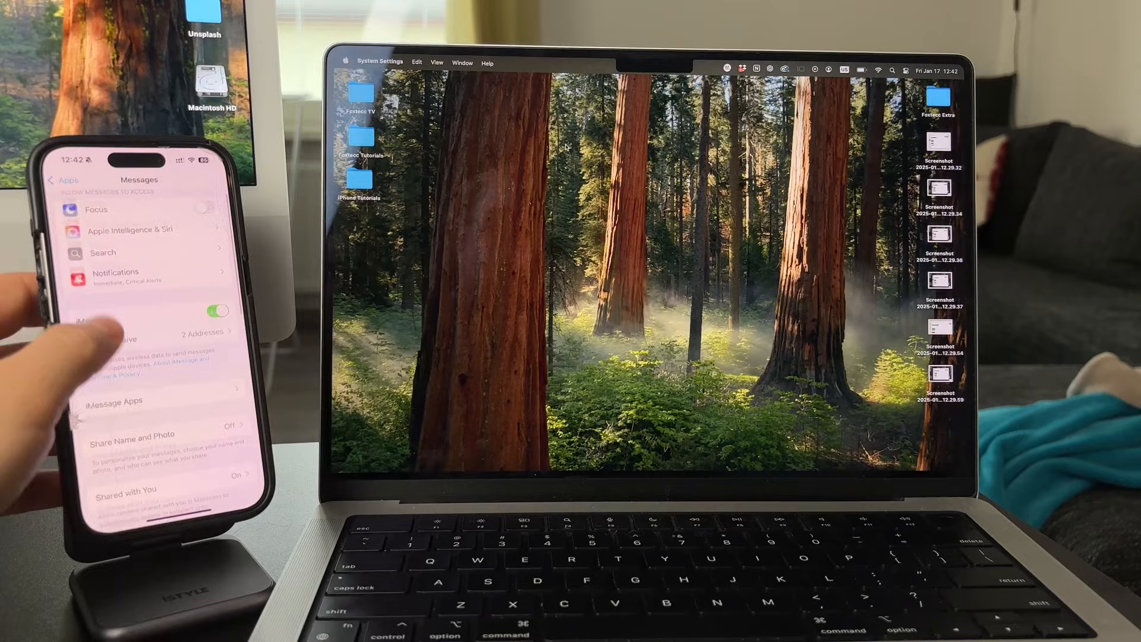
scroll("up", 3)
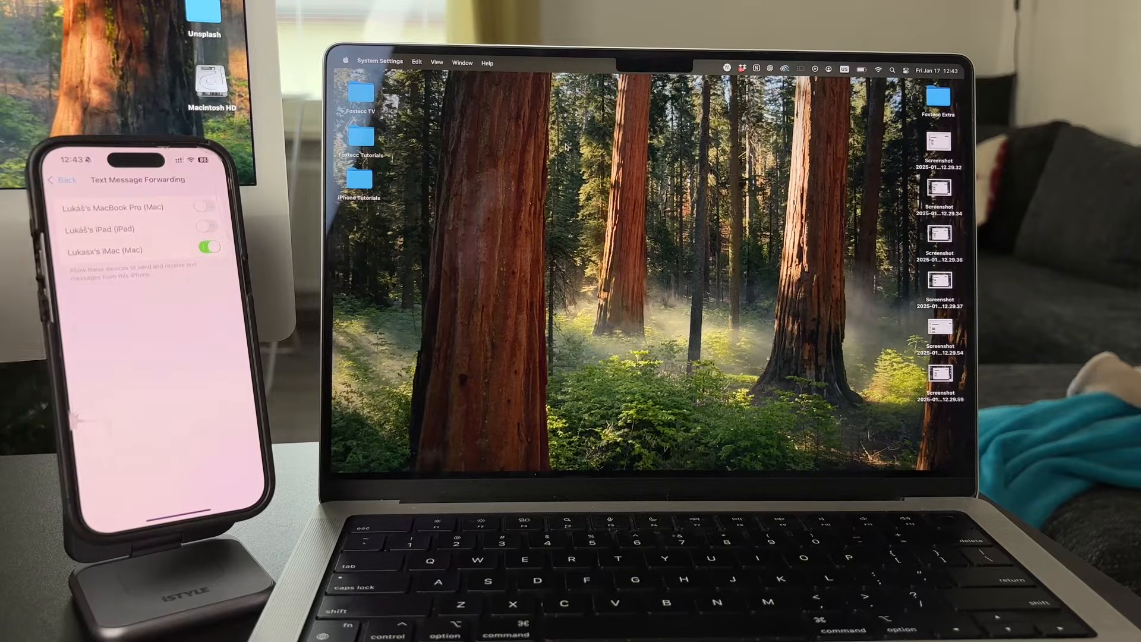
left_click(209, 247)
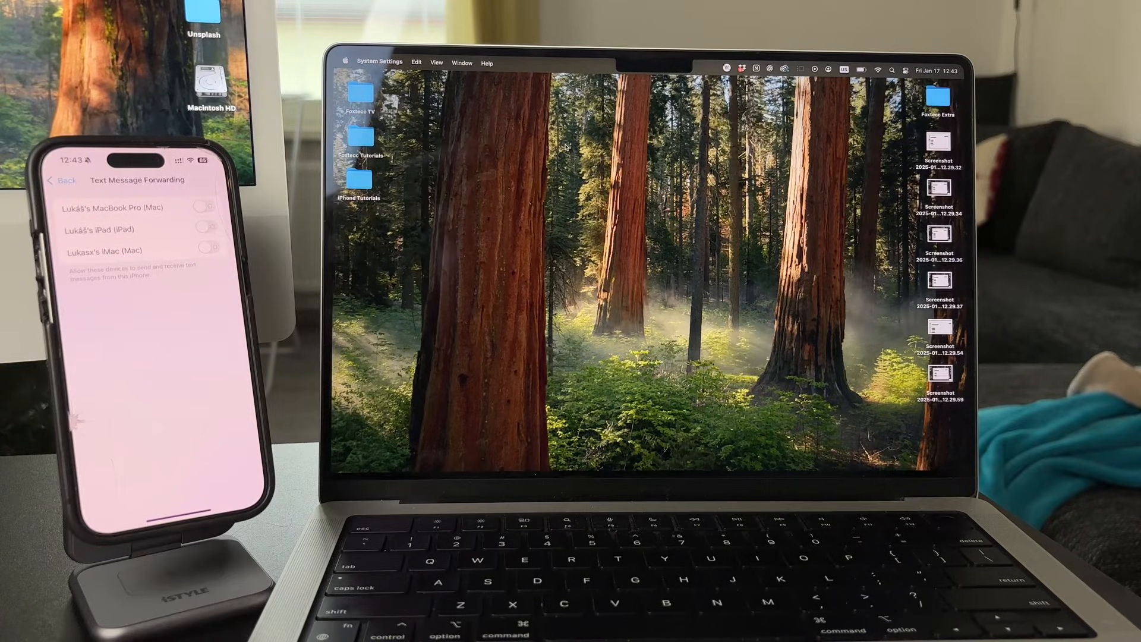